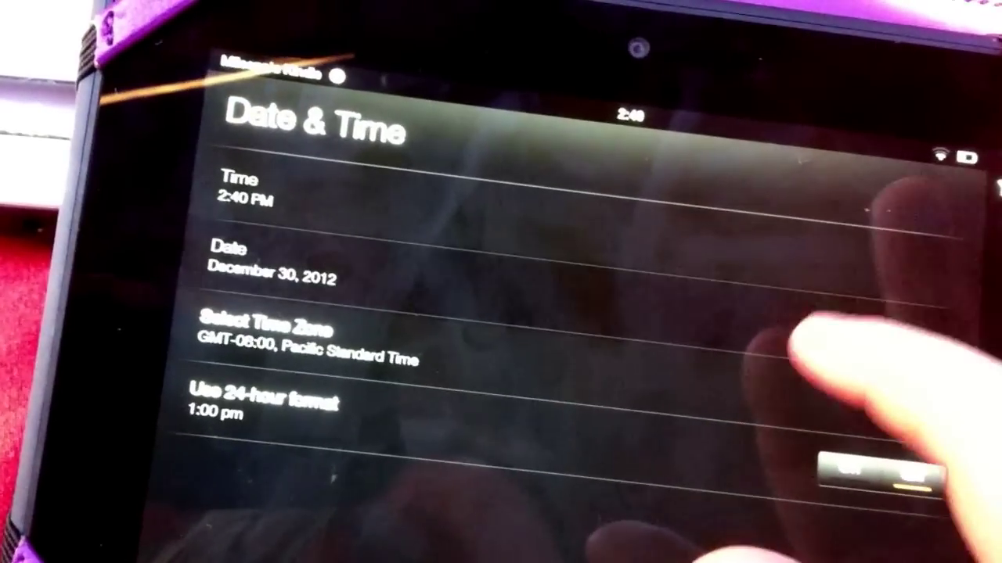
# Bring up the Time Zone list showing cities with their GMT offsets
pyautogui.click(266, 324)
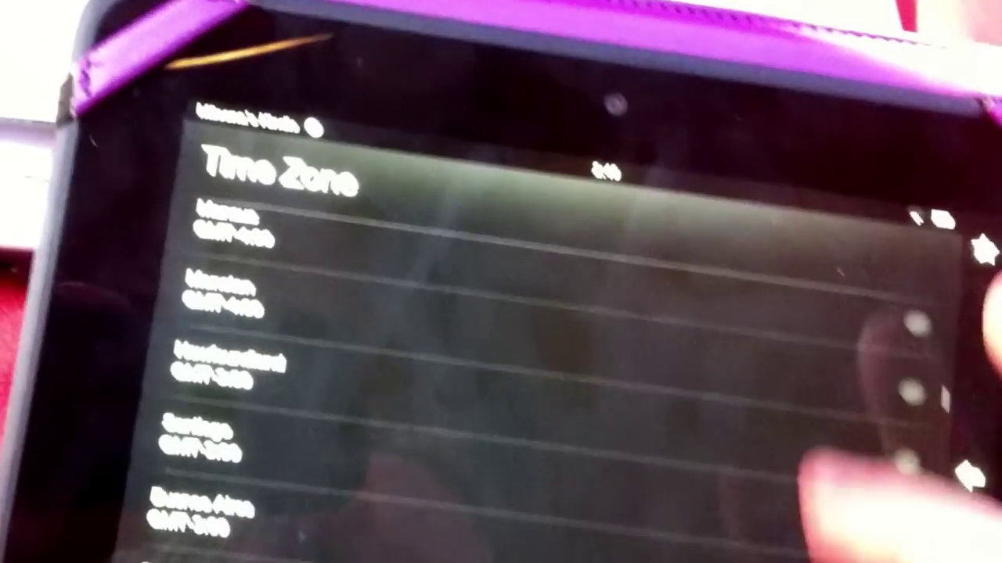